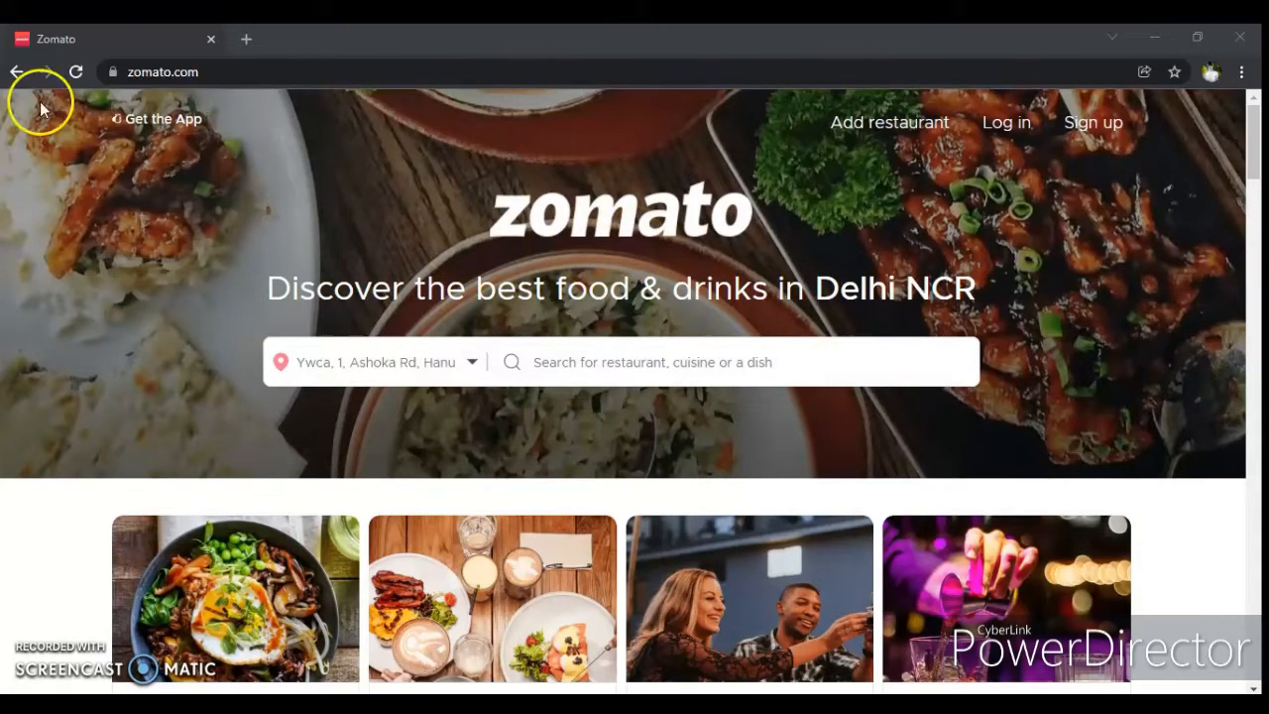
{"action": "mouse_move", "coordinate": [456, 402]}
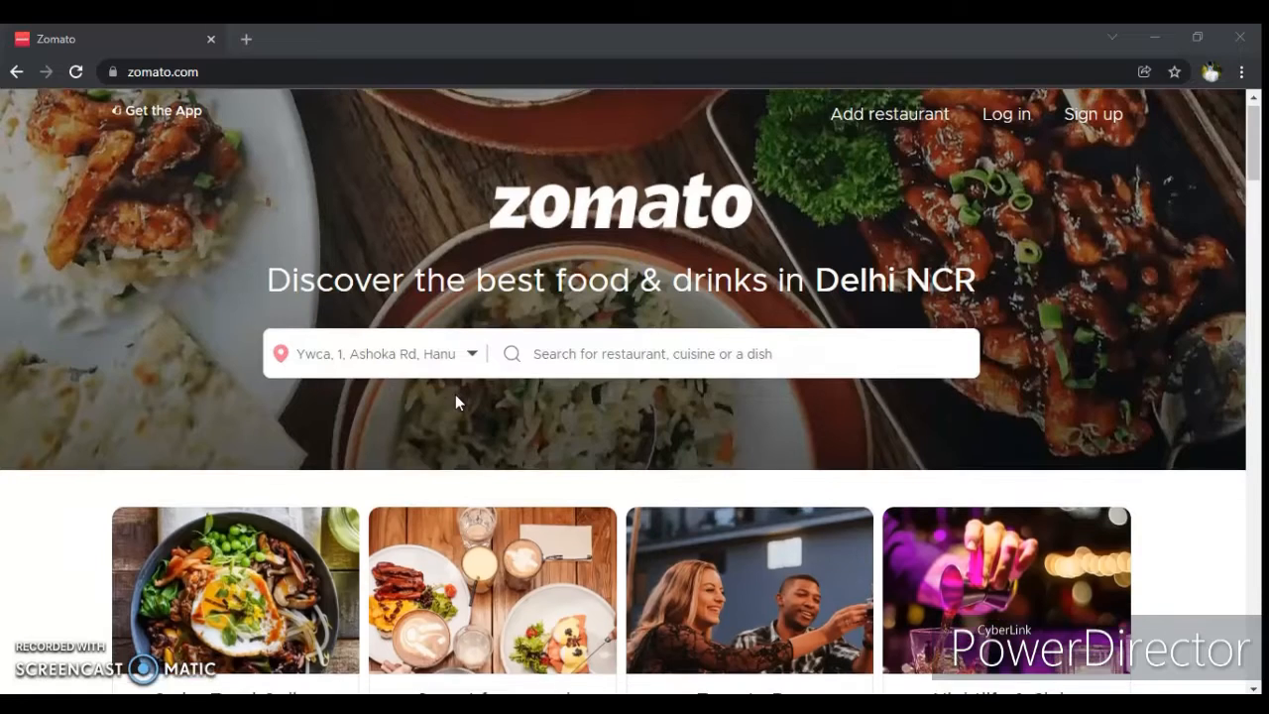
- Create a new empty untitled file from the File menu, then reopen the menu to save it
{"action": "scroll", "scroll_direction": "down", "scroll_amount": 3}
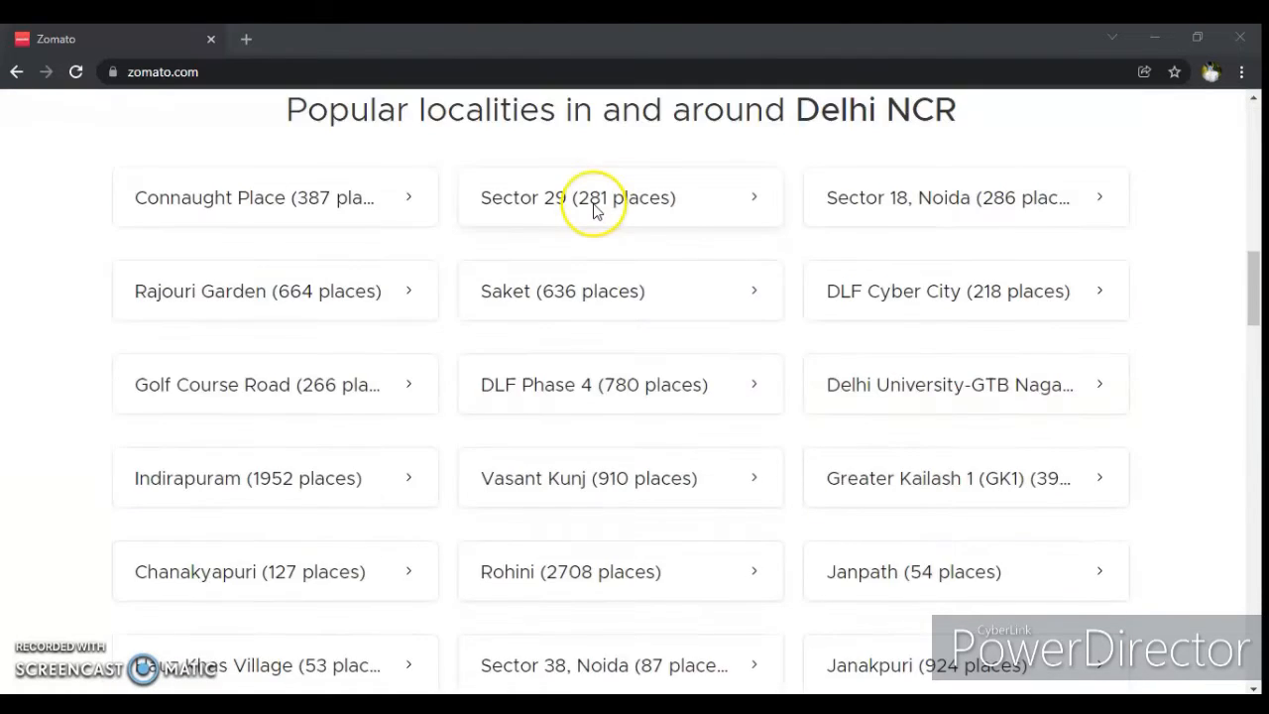
{"action": "scroll", "scroll_direction": "down", "scroll_amount": 3}
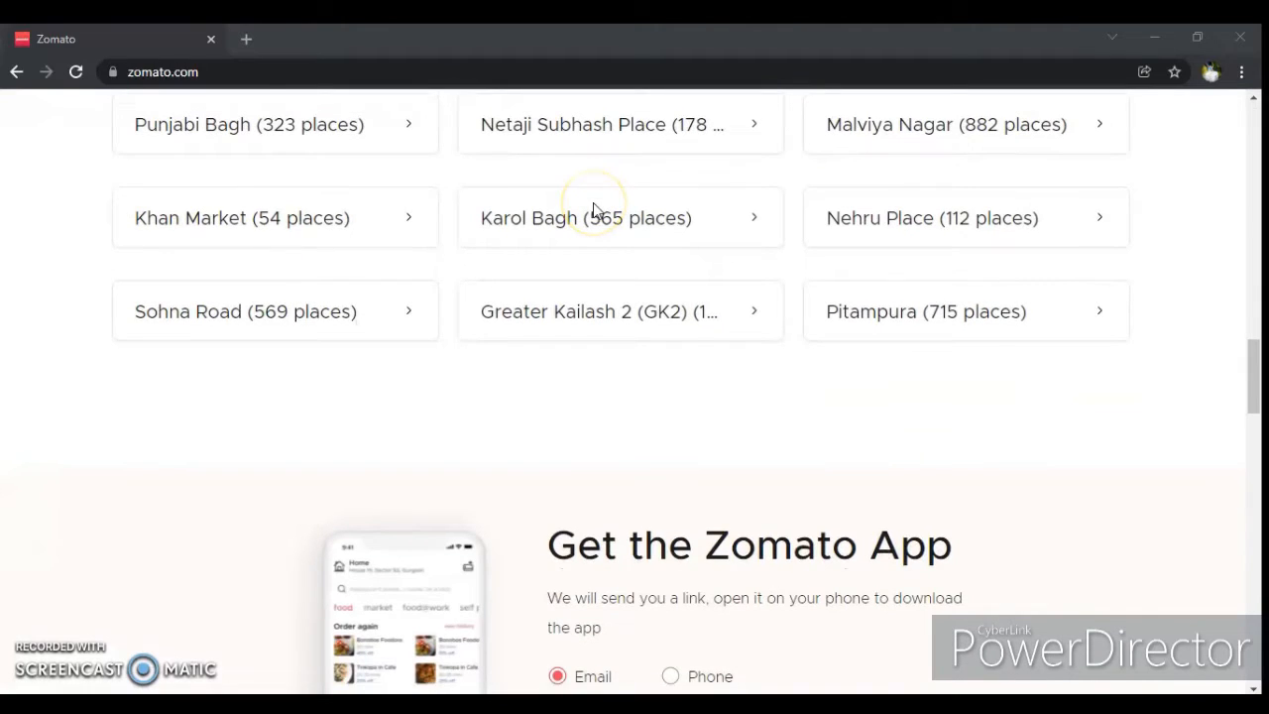
{"action": "scroll", "scroll_direction": "up", "scroll_amount": 3}
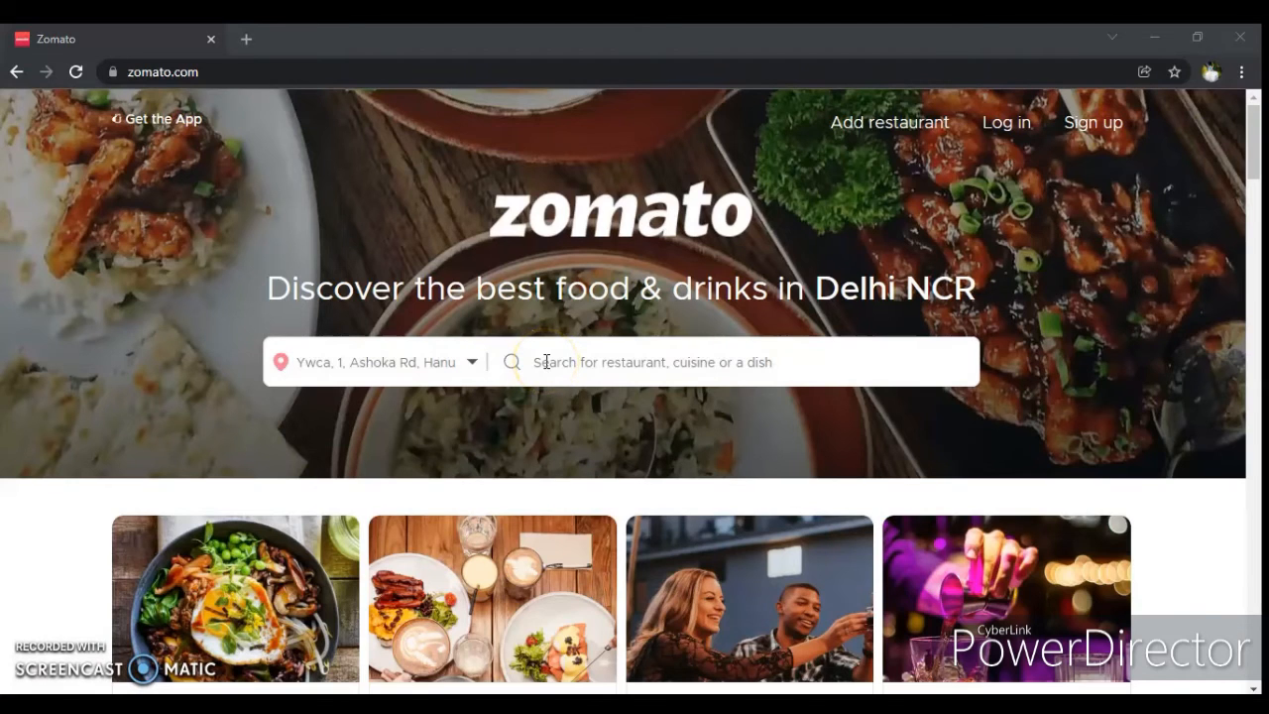
{"action": "scroll", "scroll_direction": "down", "scroll_amount": 3}
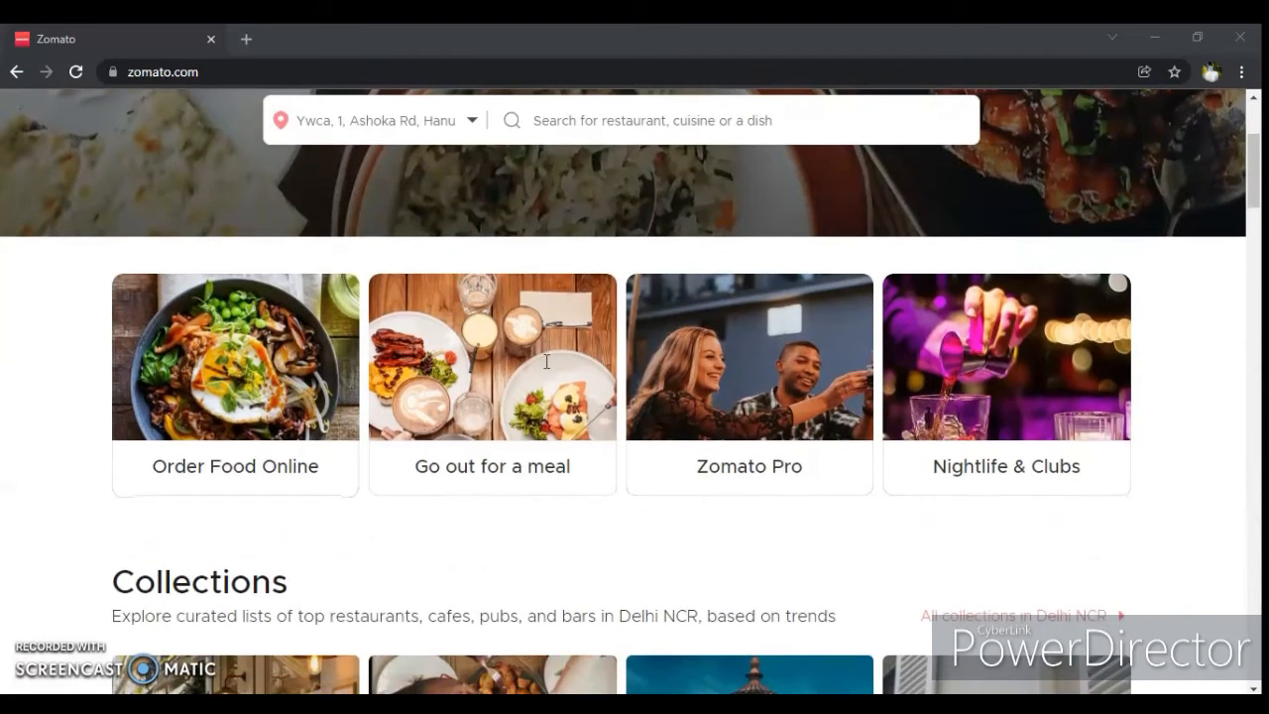
{"action": "scroll", "scroll_direction": "up", "scroll_amount": 3}
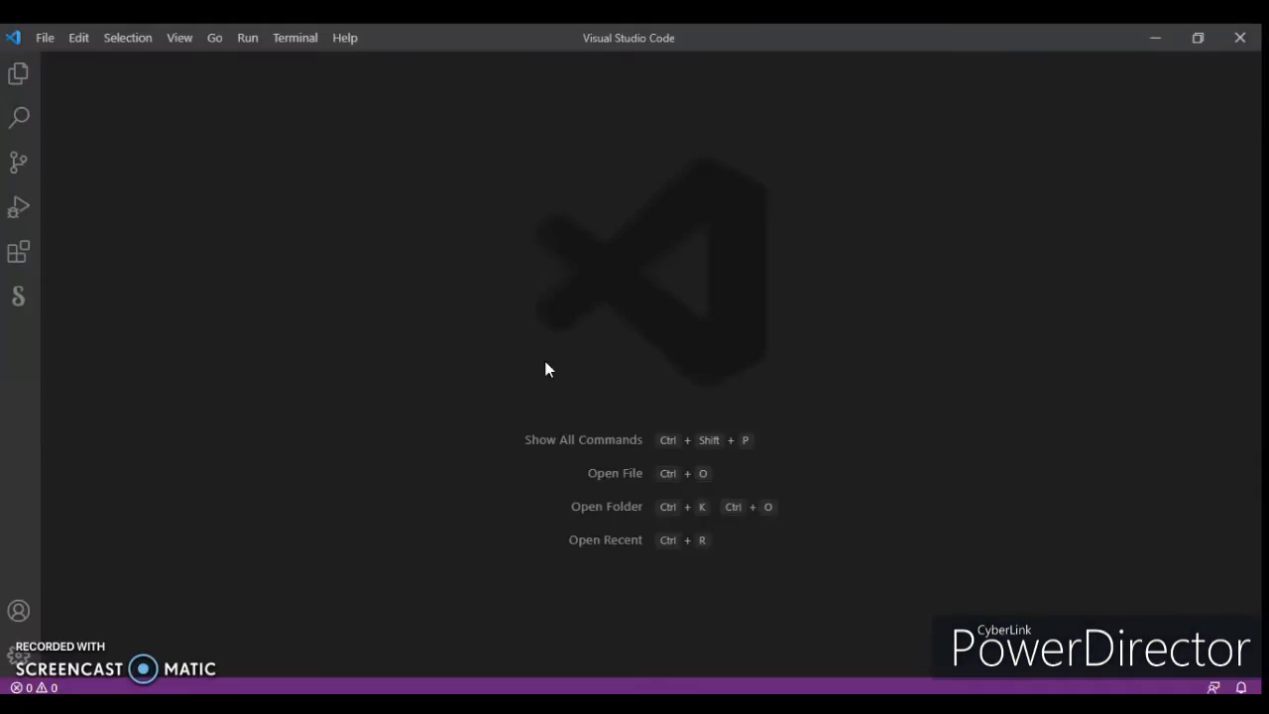
{"action": "mouse_move", "coordinate": [46, 38]}
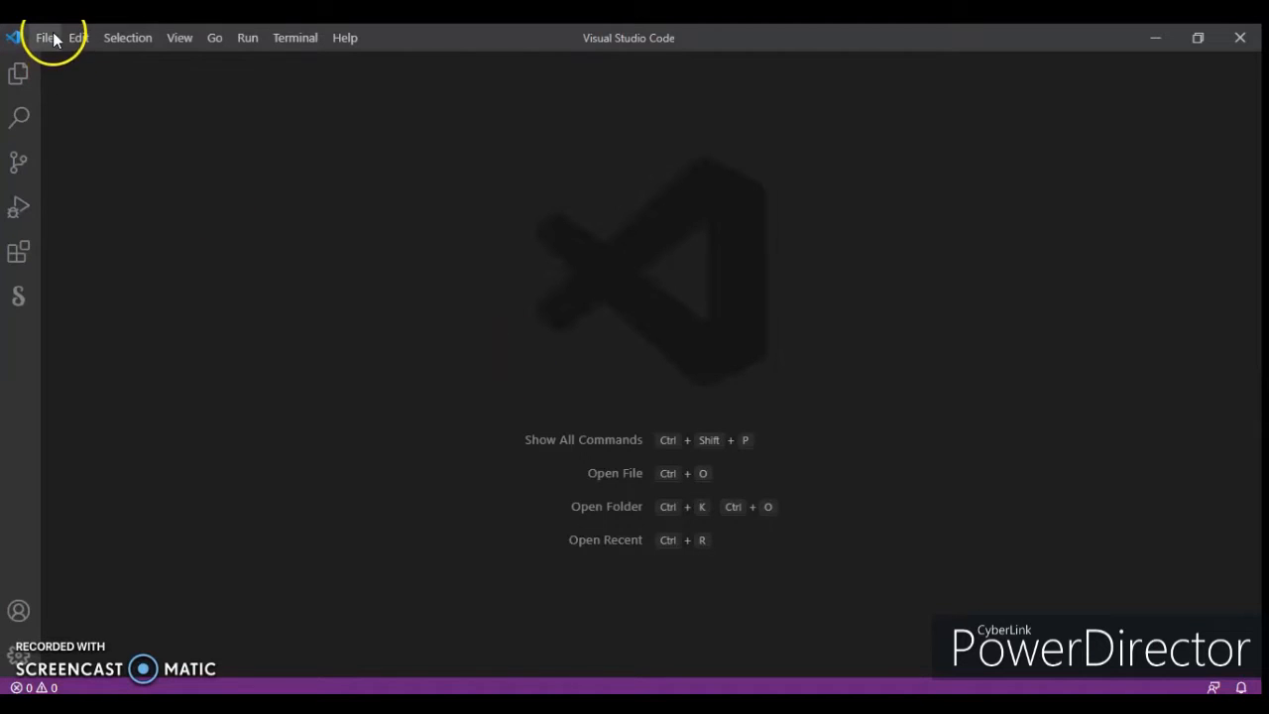
{"action": "left_click", "coordinate": [45, 37]}
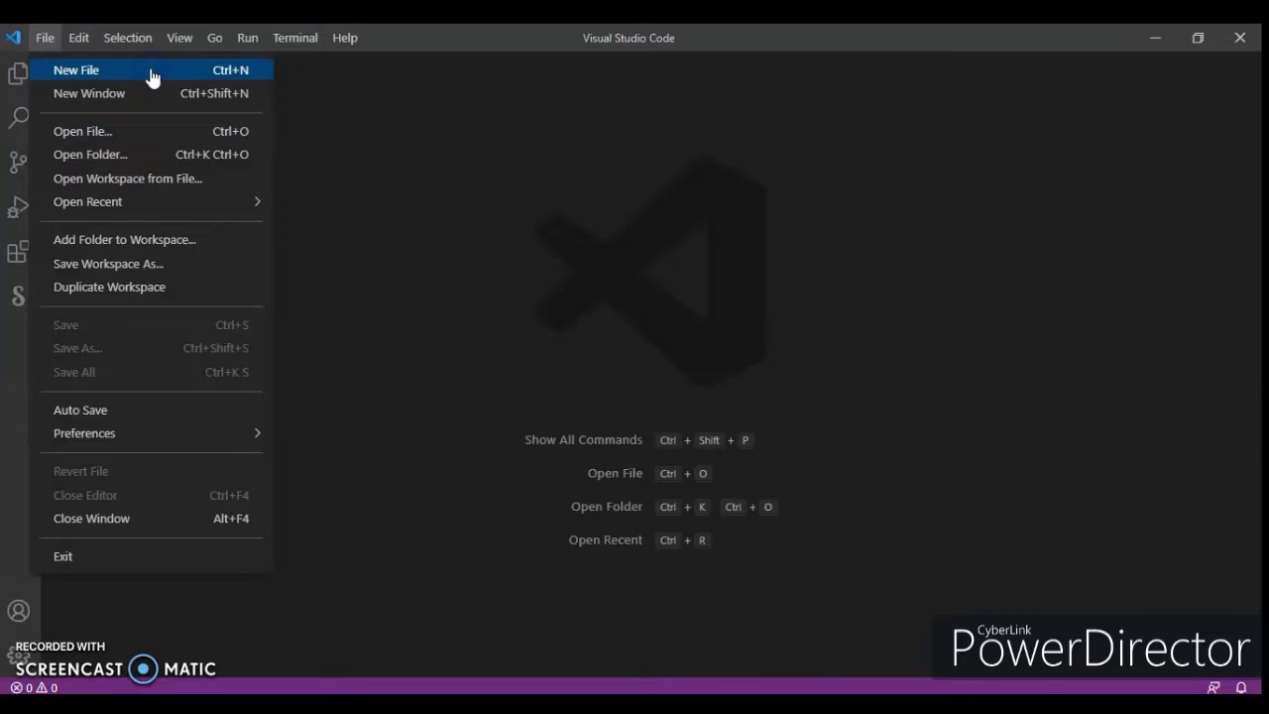
{"action": "left_click", "coordinate": [77, 69]}
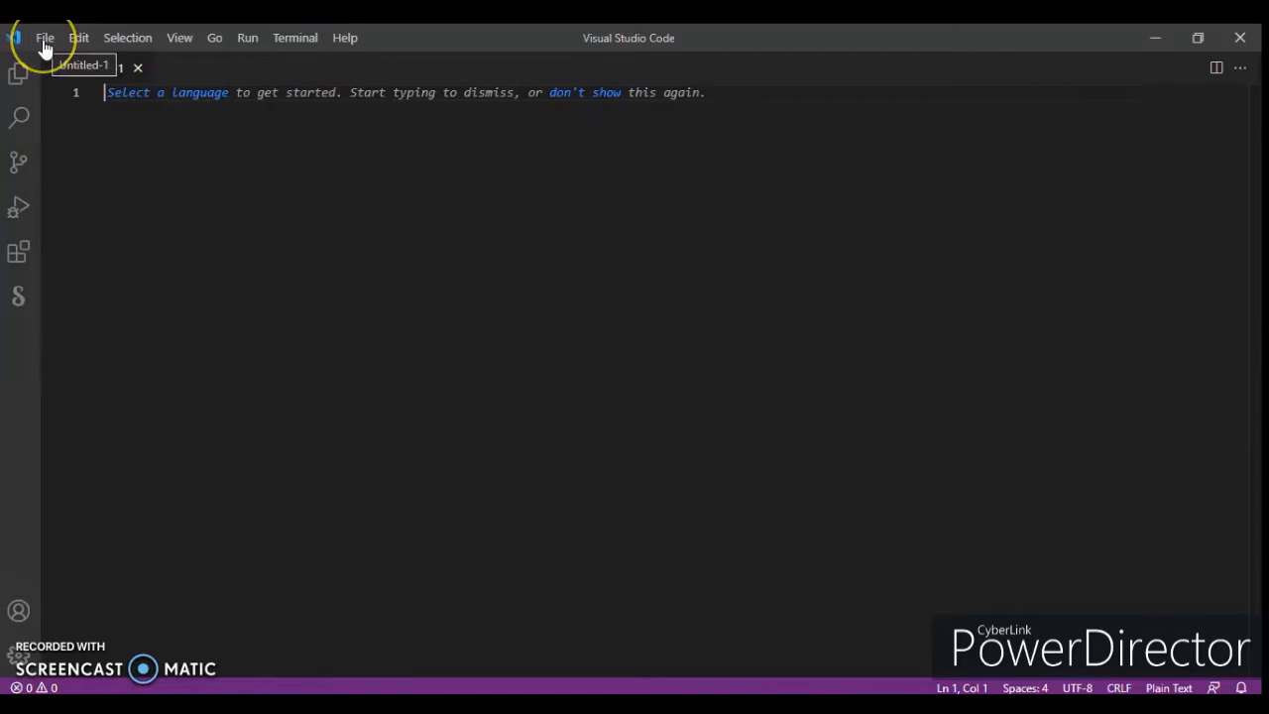
{"action": "left_click", "coordinate": [45, 37]}
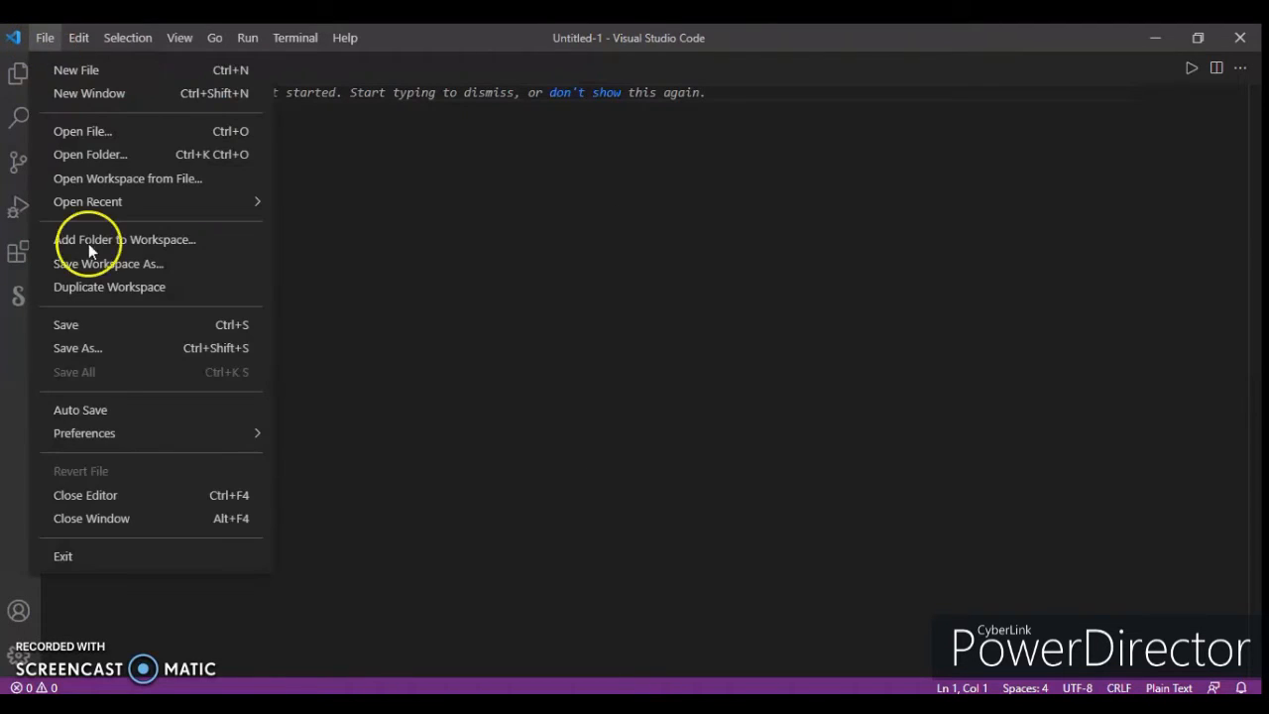
{"action": "mouse_move", "coordinate": [159, 348]}
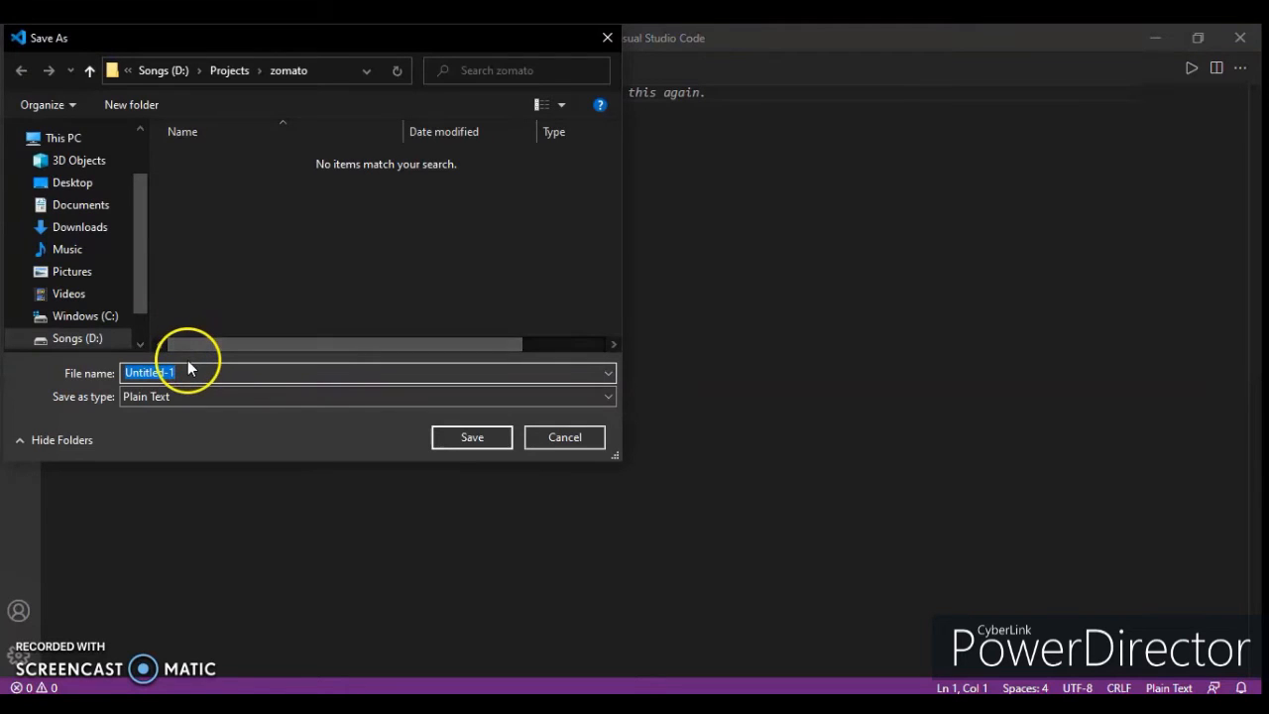
- Save the new file as zomato.html in D:\Projects\zomato
{"action": "type", "text": "zomato.html"}
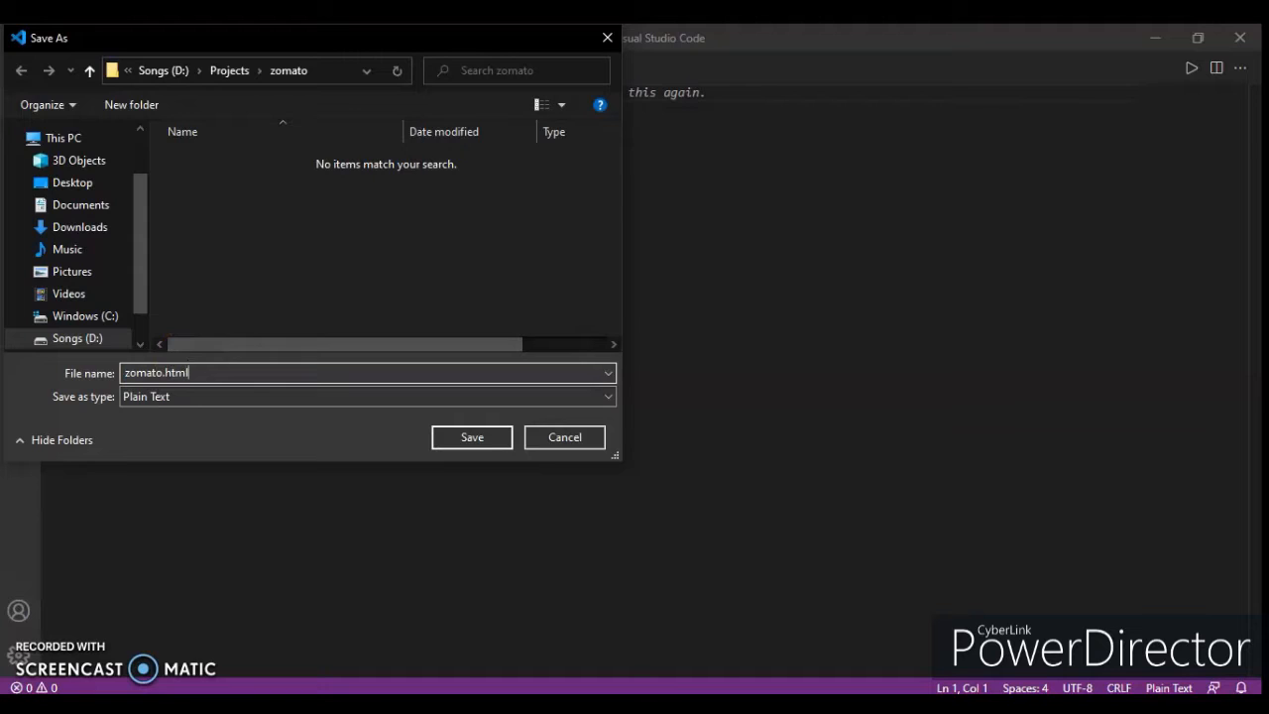
{"action": "left_click", "coordinate": [564, 437]}
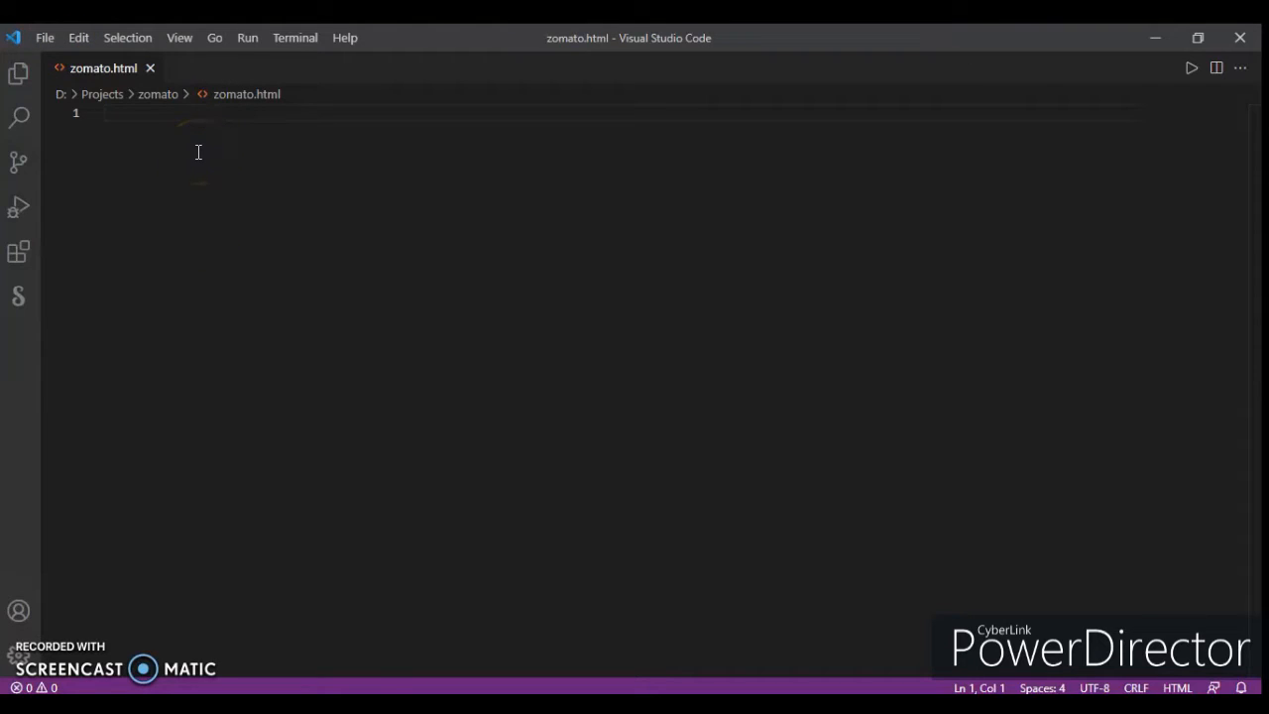
- Insert the HTML boilerplate into zomato.html with the Emmet '!' abbreviation
{"action": "type", "text": "!"}
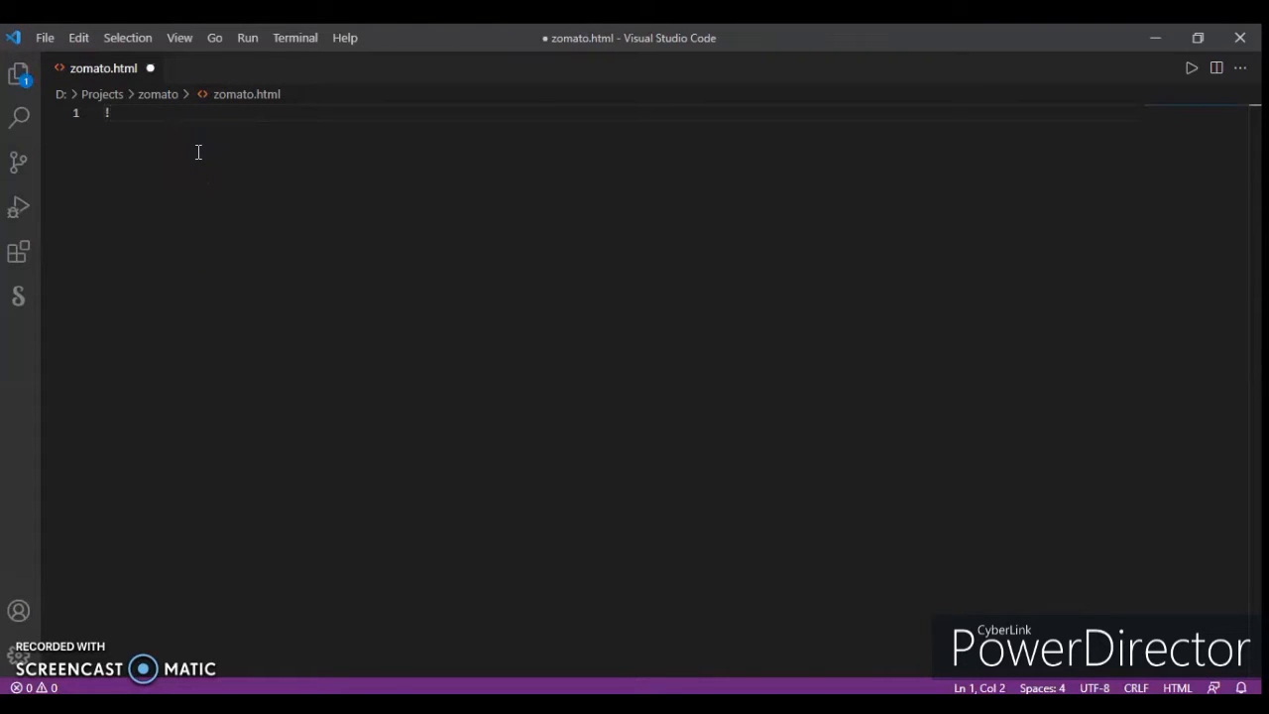
{"action": "type", "text": "doc"}
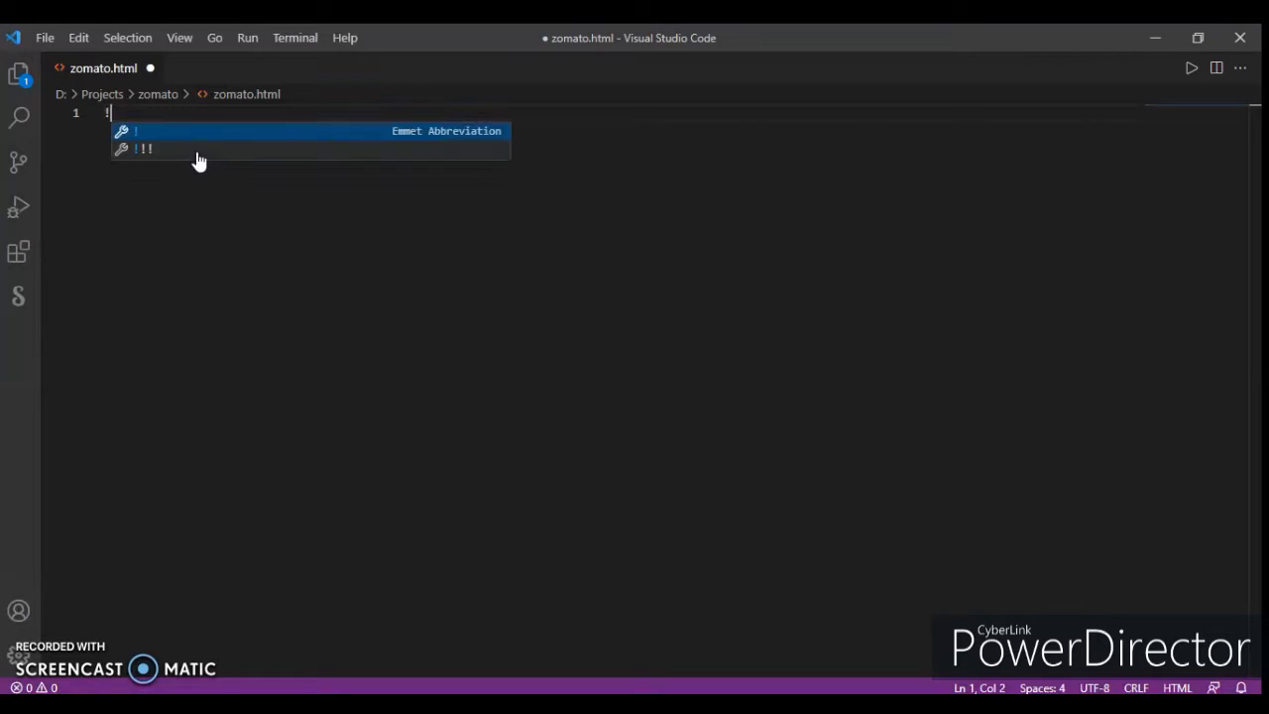
{"action": "key", "text": "Tab"}
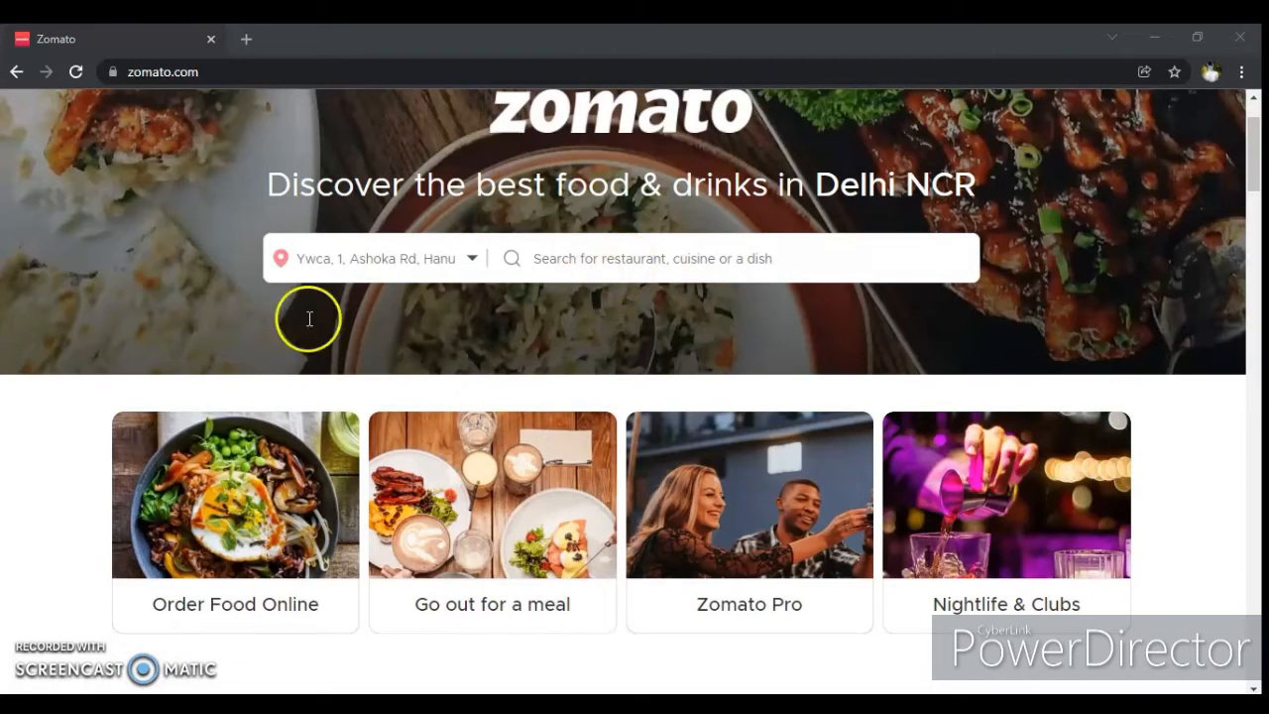
{"action": "mouse_move", "coordinate": [441, 134]}
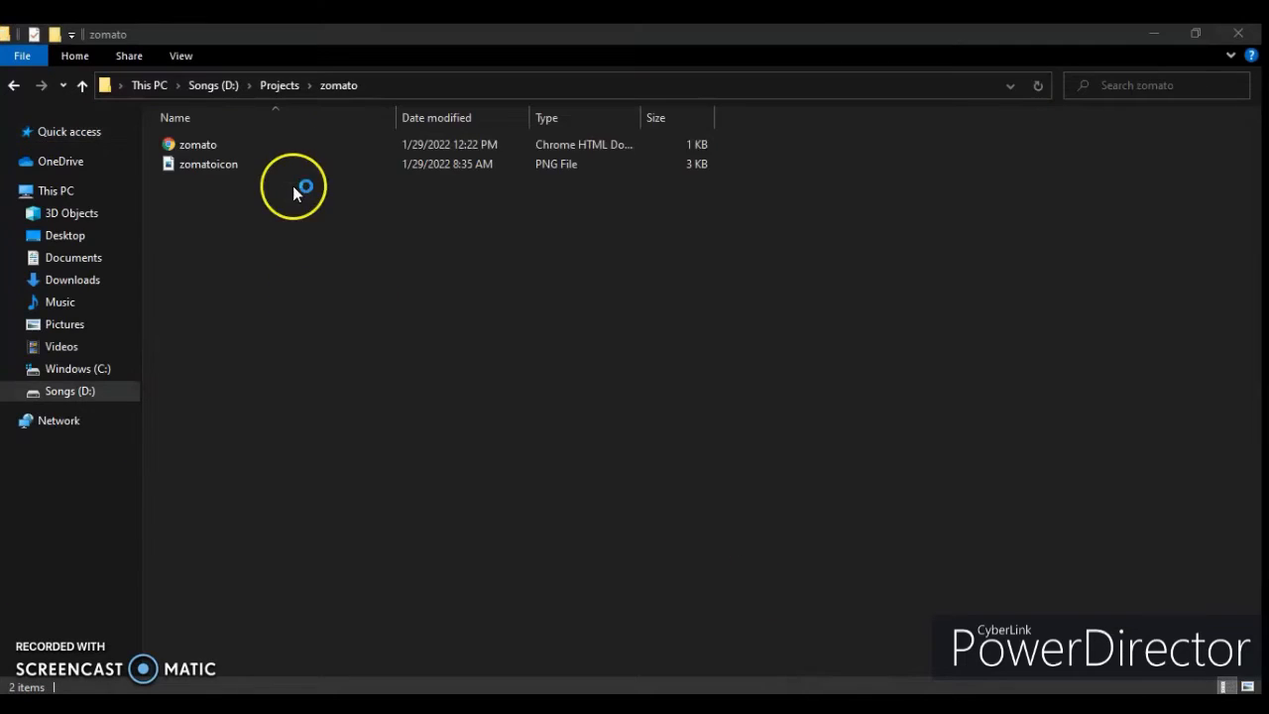
- Open zomato.html from D:/Projects/zomato in Chrome via File Explorer
{"action": "left_click", "coordinate": [197, 144]}
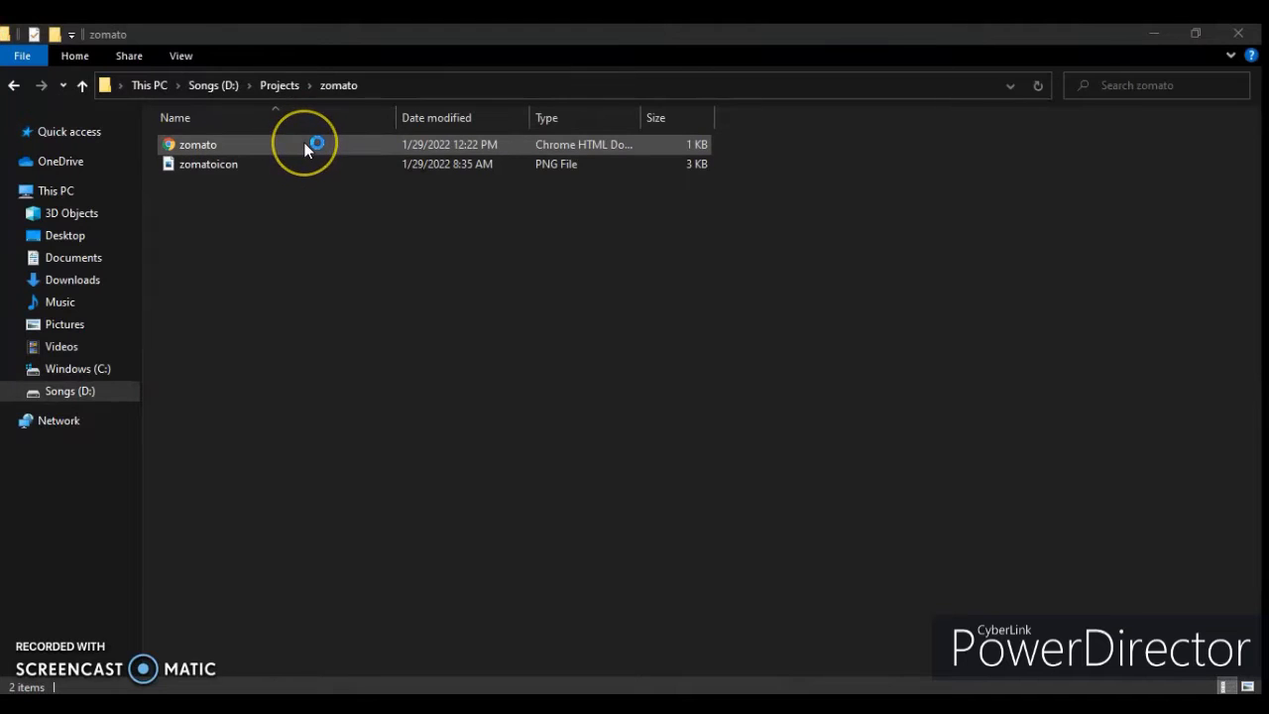
{"action": "left_click", "coordinate": [197, 143]}
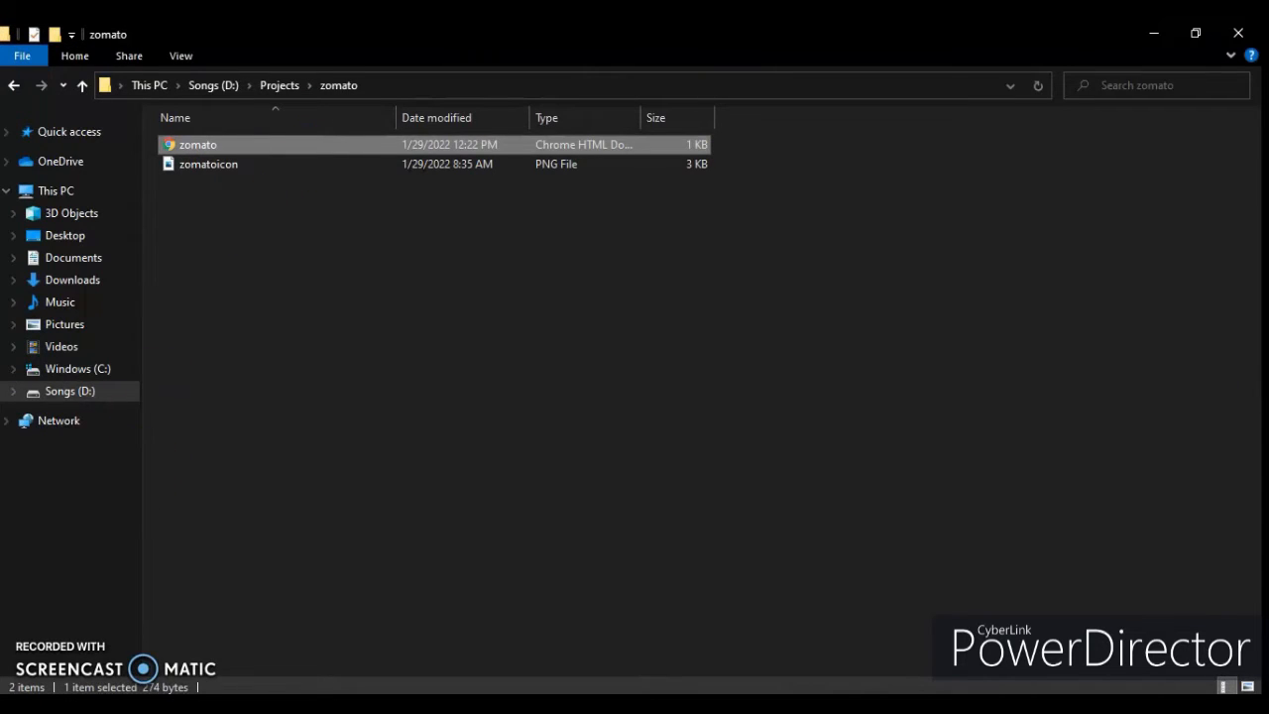
{"action": "double_click", "coordinate": [197, 143]}
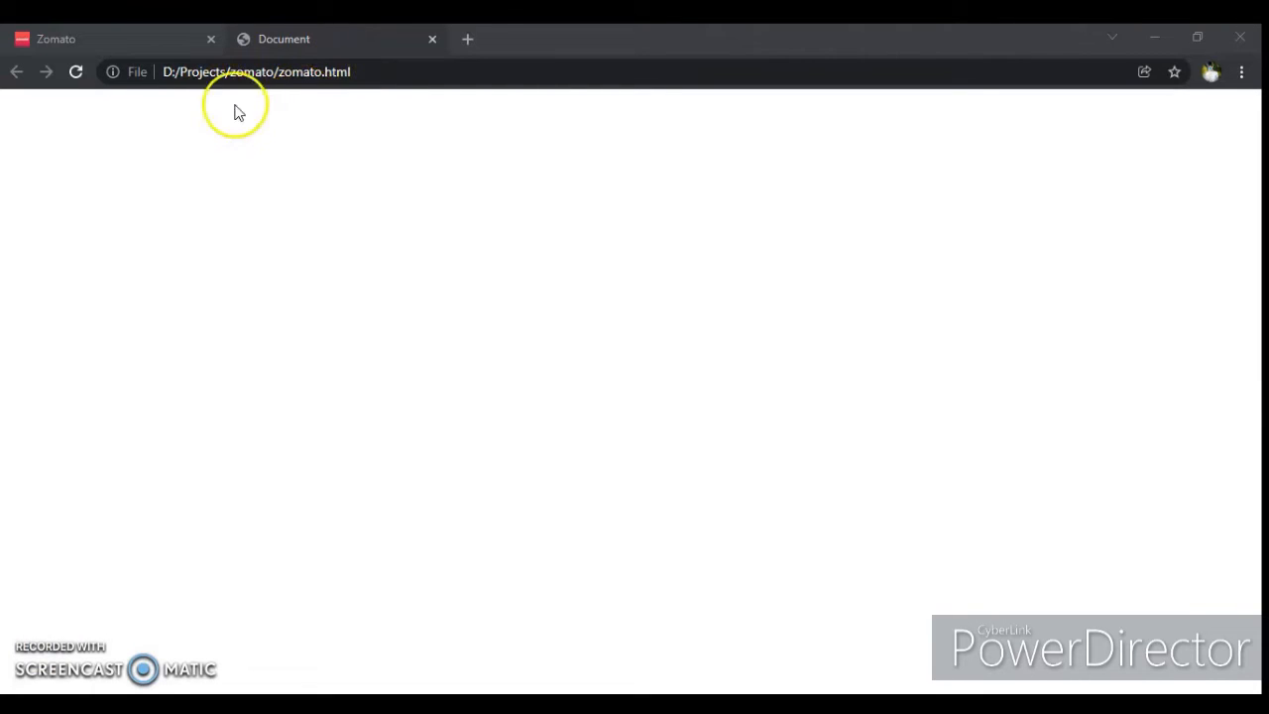
{"action": "left_click", "coordinate": [54, 39]}
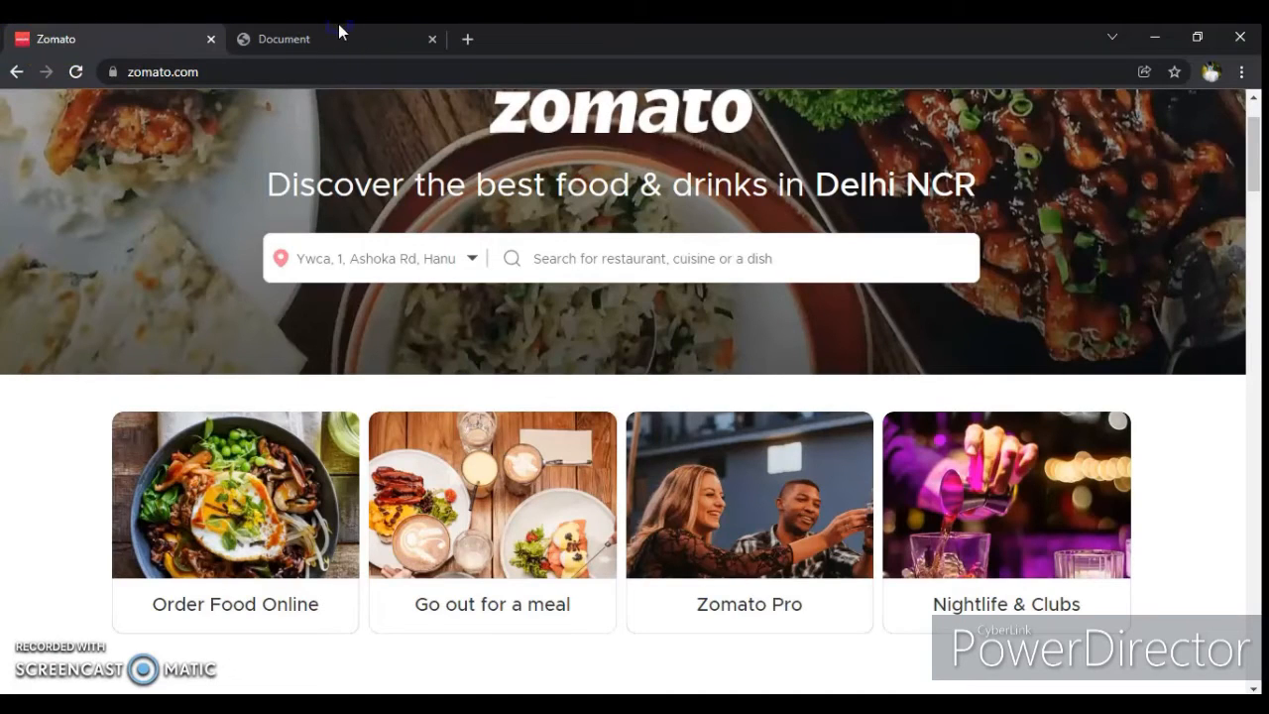
{"action": "left_click", "coordinate": [284, 39]}
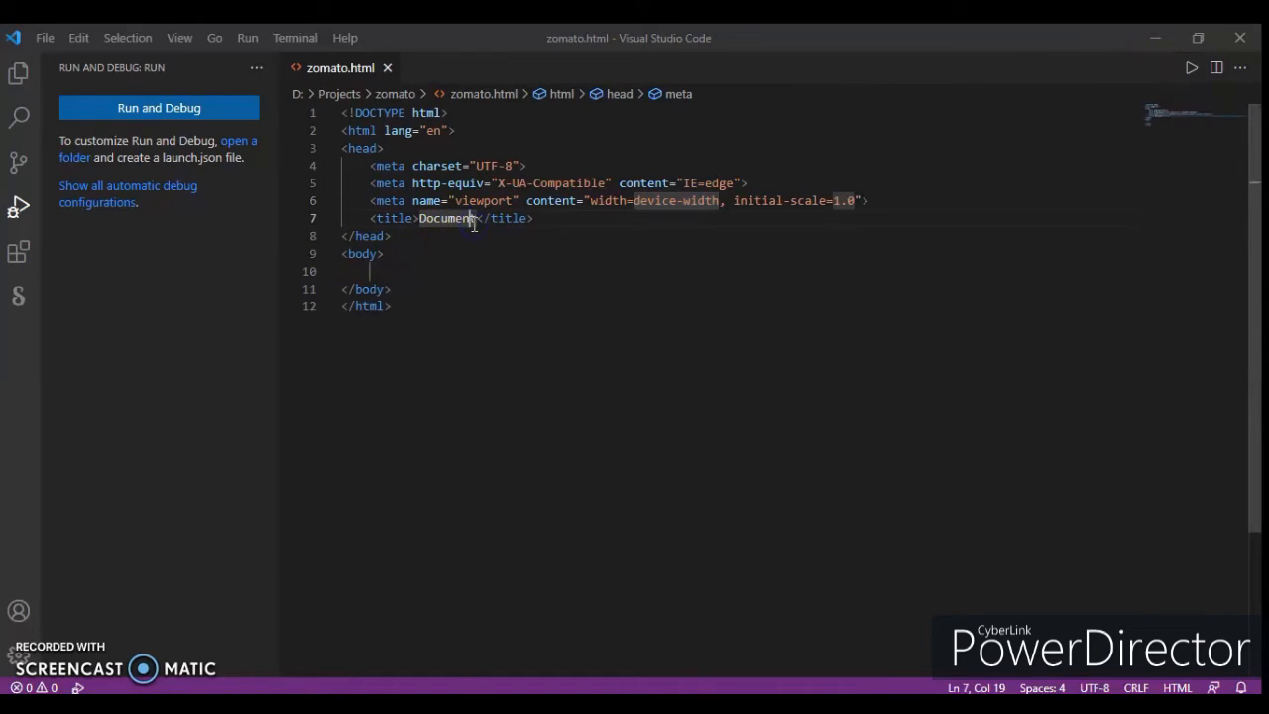
- Replace the 'Document' title with 'Zomato' in zomato.html and save
{"action": "double_click", "coordinate": [446, 218]}
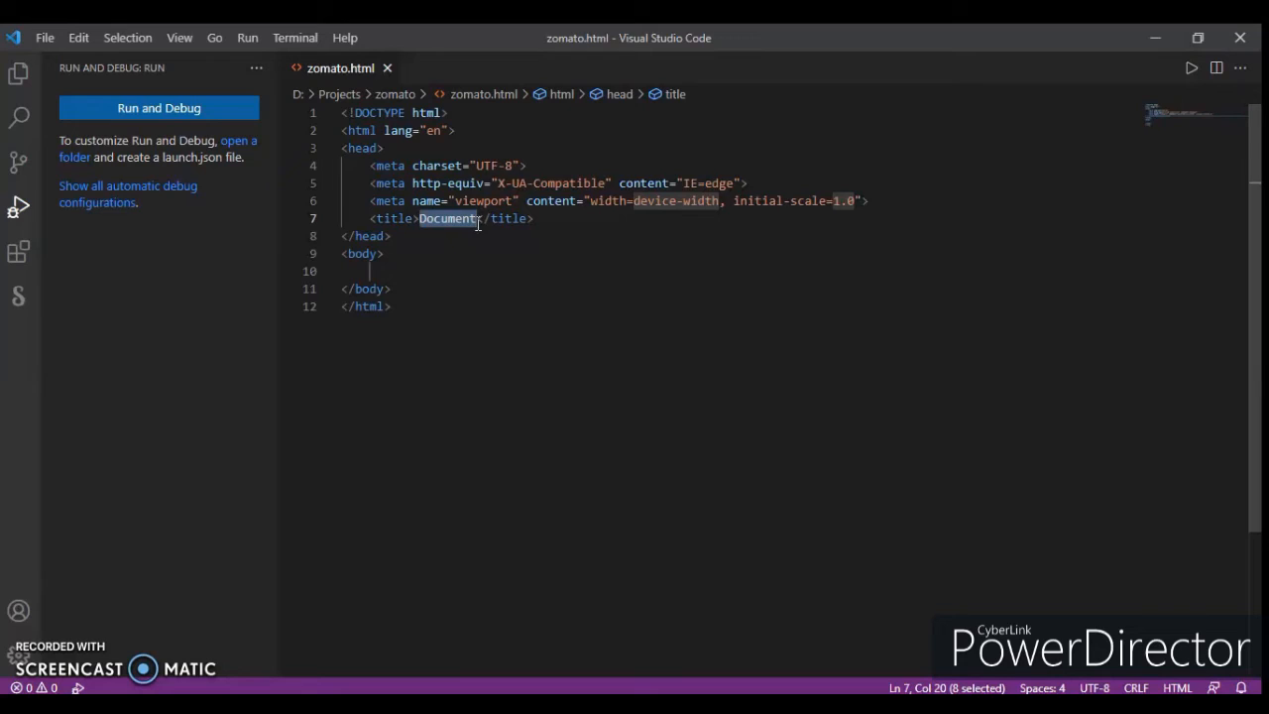
{"action": "type", "text": "Z"}
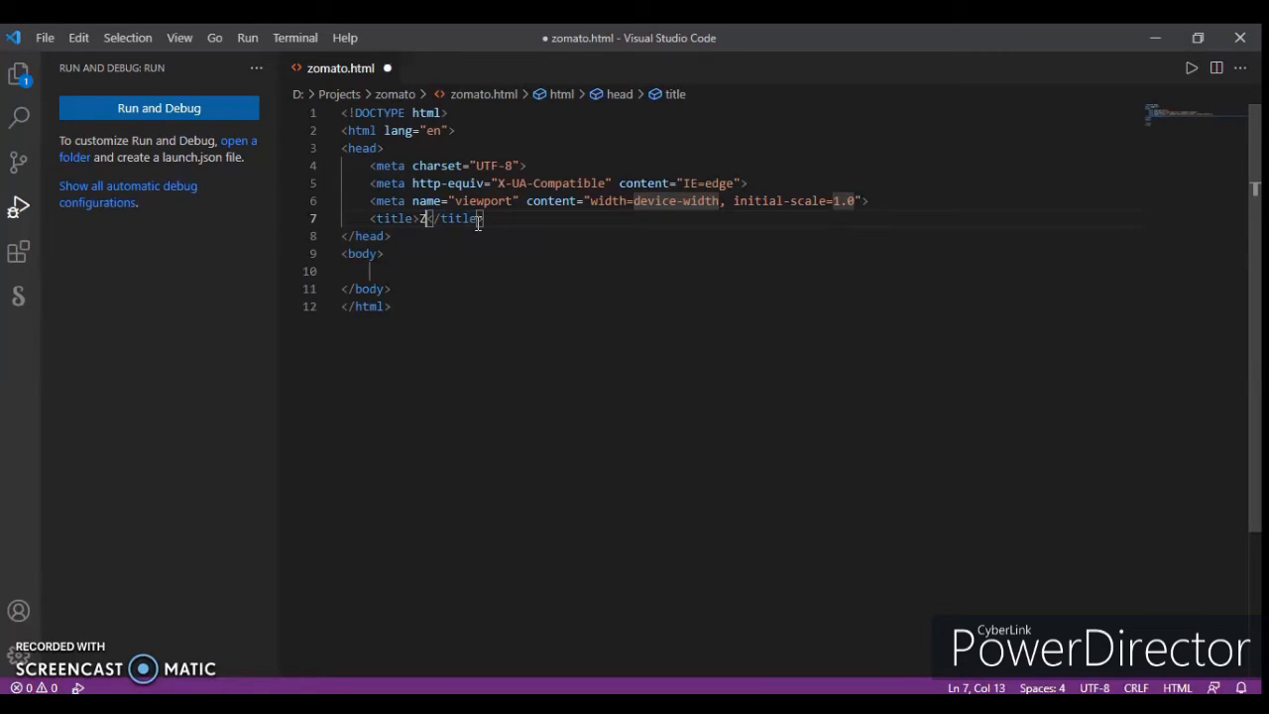
{"action": "type", "text": "omato"}
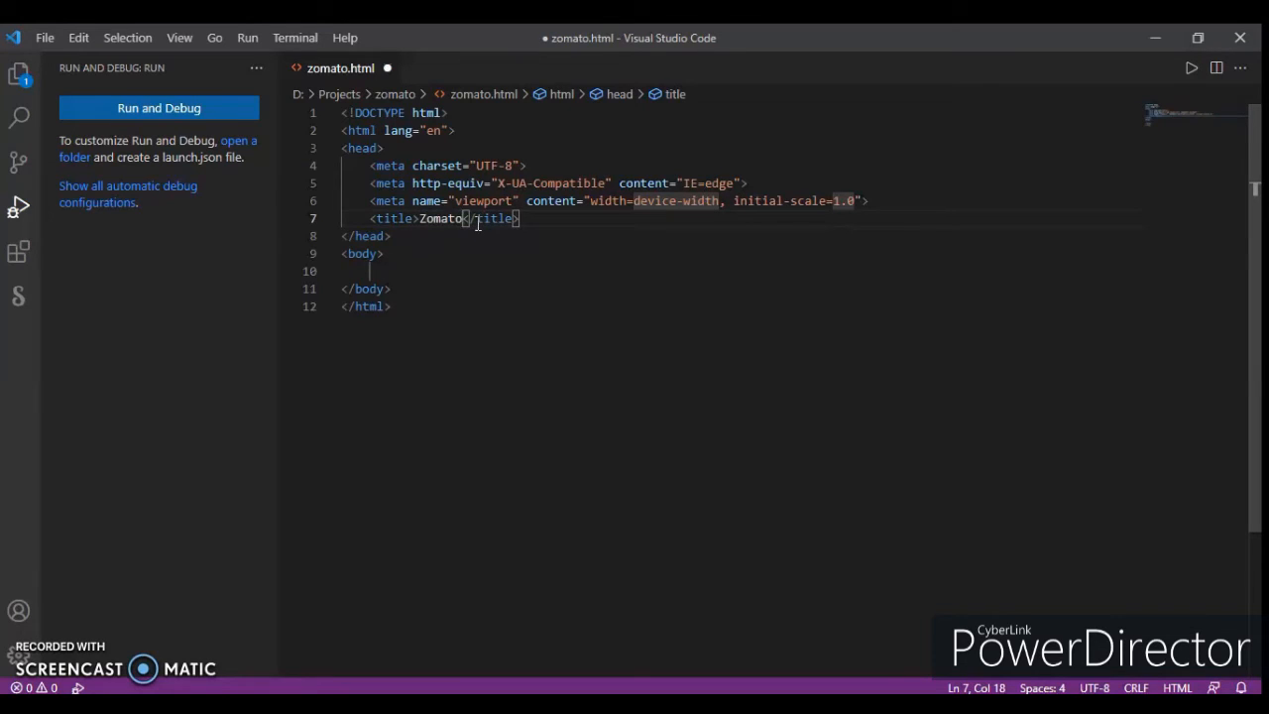
{"action": "key", "text": "ctrl+s"}
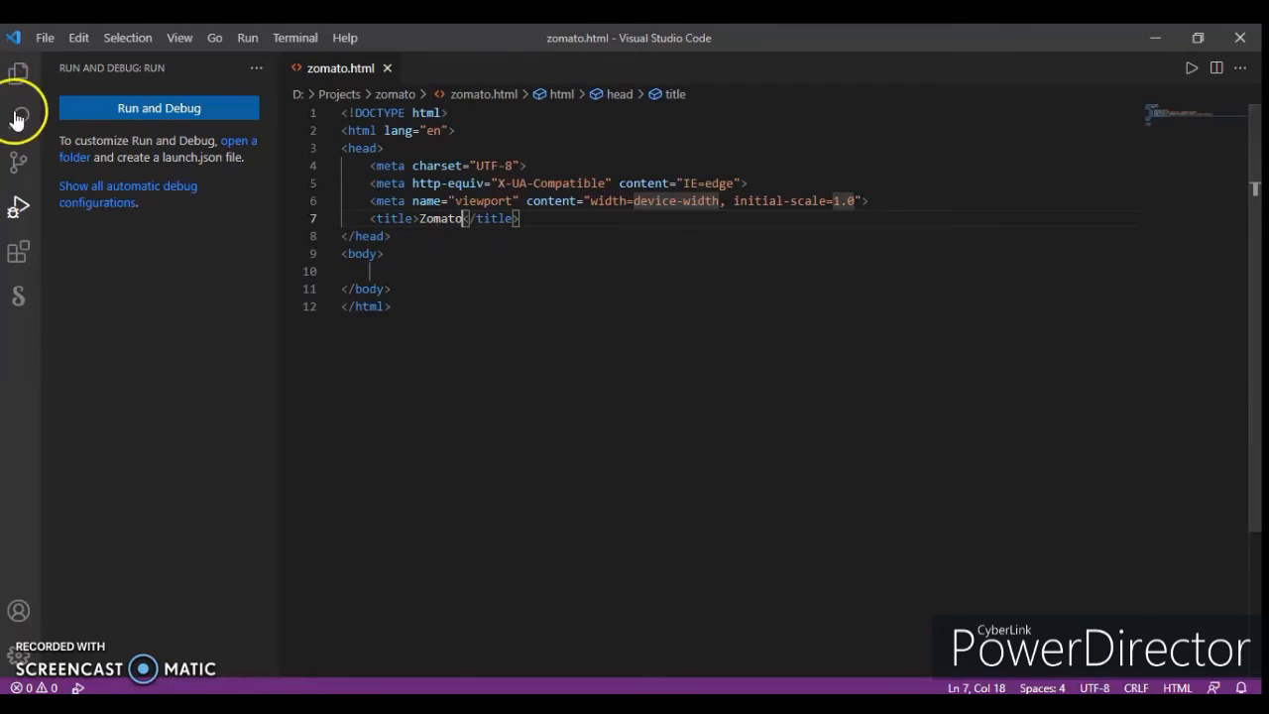
{"action": "left_click", "coordinate": [18, 109]}
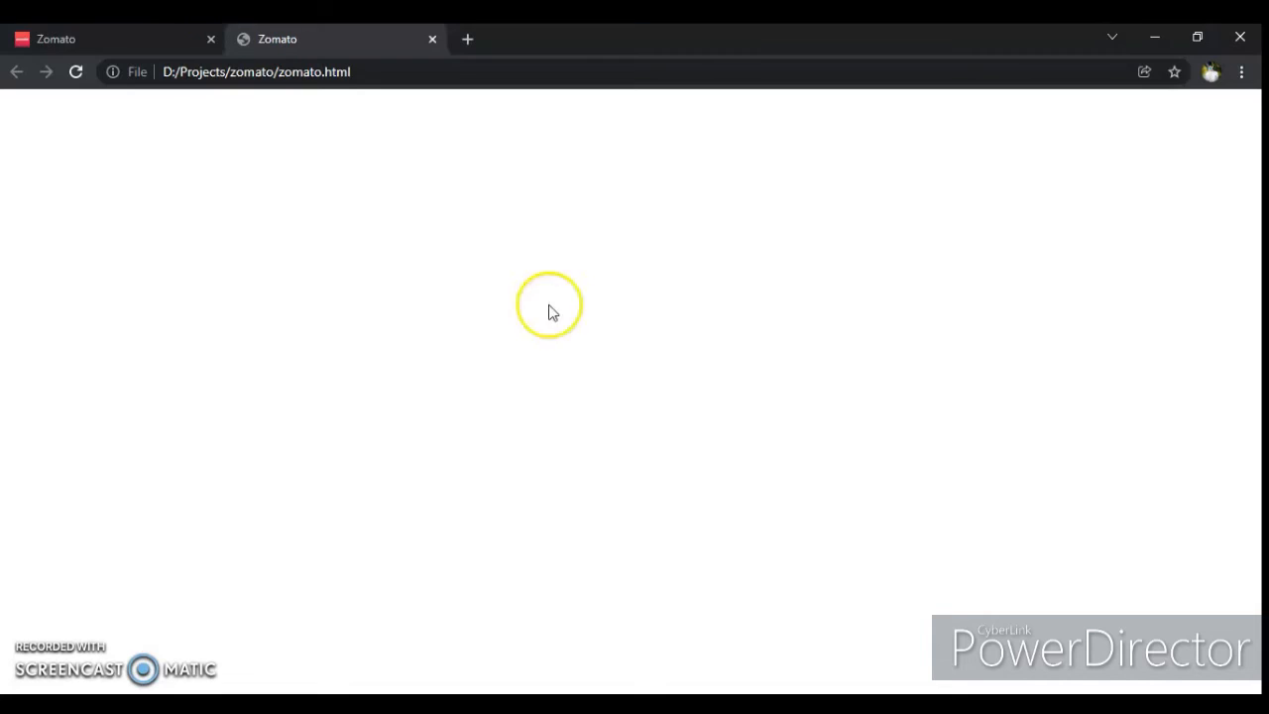
{"action": "mouse_move", "coordinate": [278, 39]}
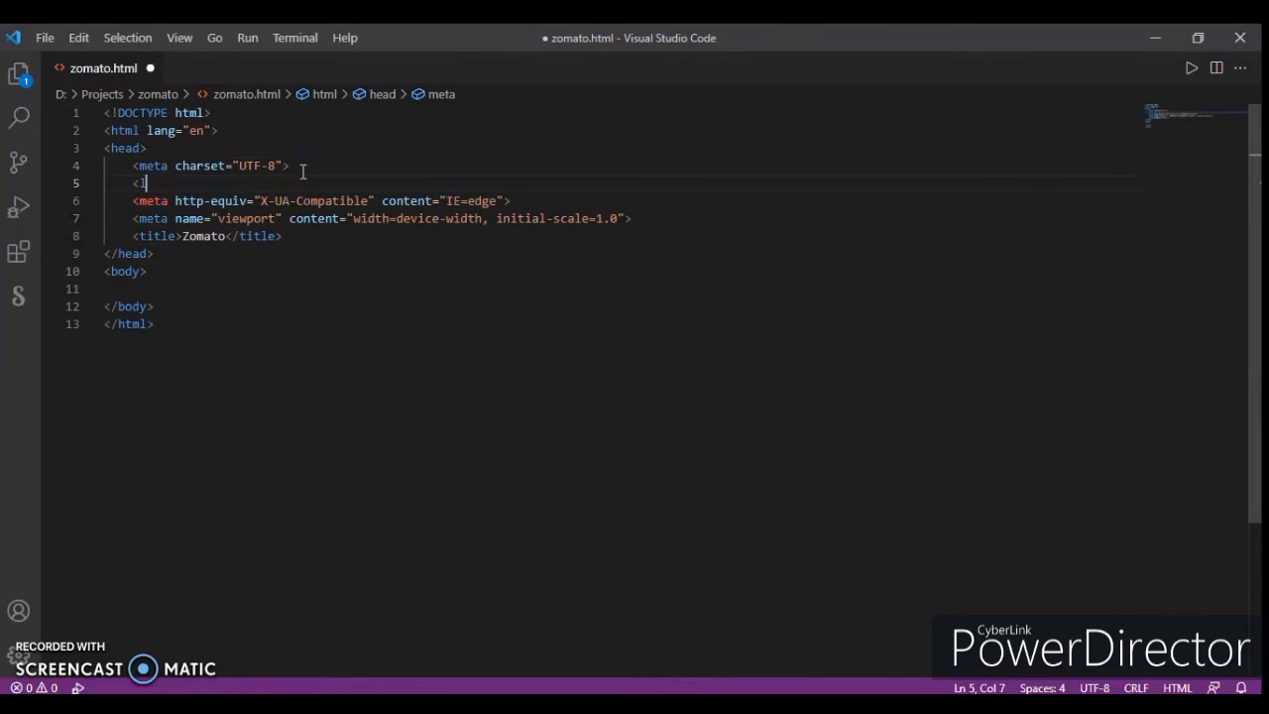
- Add <link rel="icon" href="./zomatoicon.png"> to the head and save zomato.html
{"action": "type", "text": "ink"}
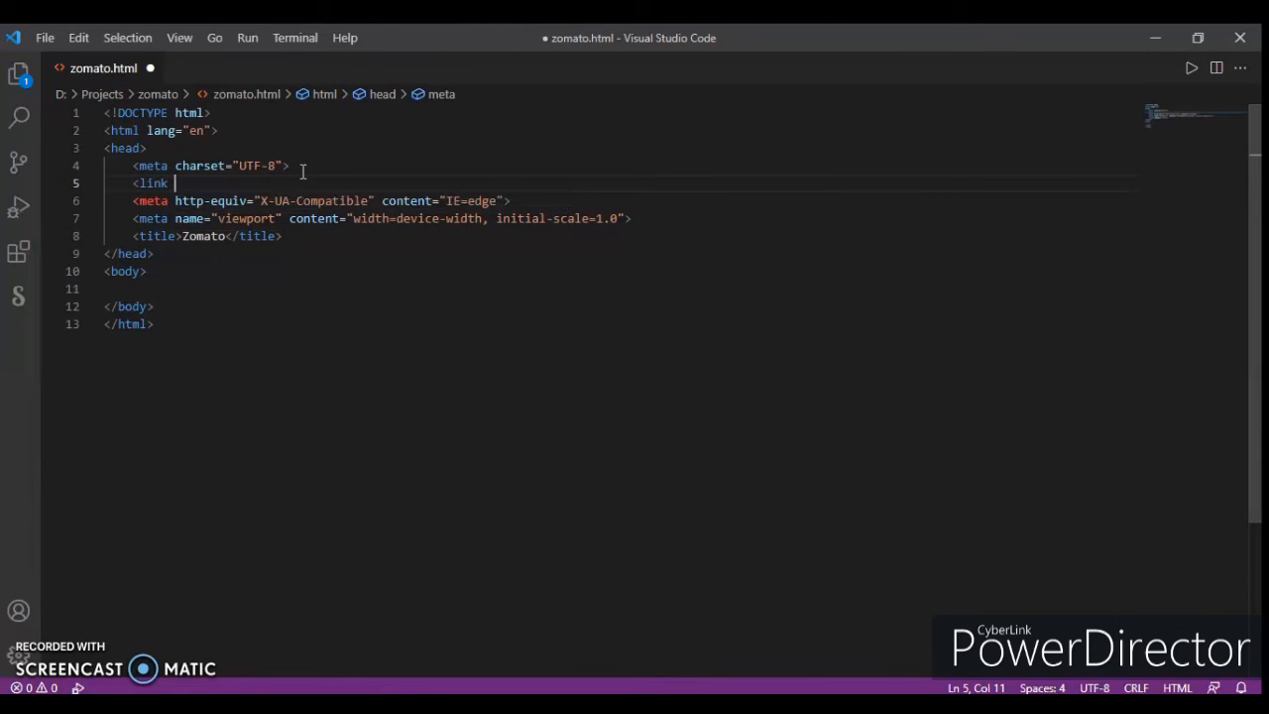
{"action": "type", "text": "rel=\"icon"}
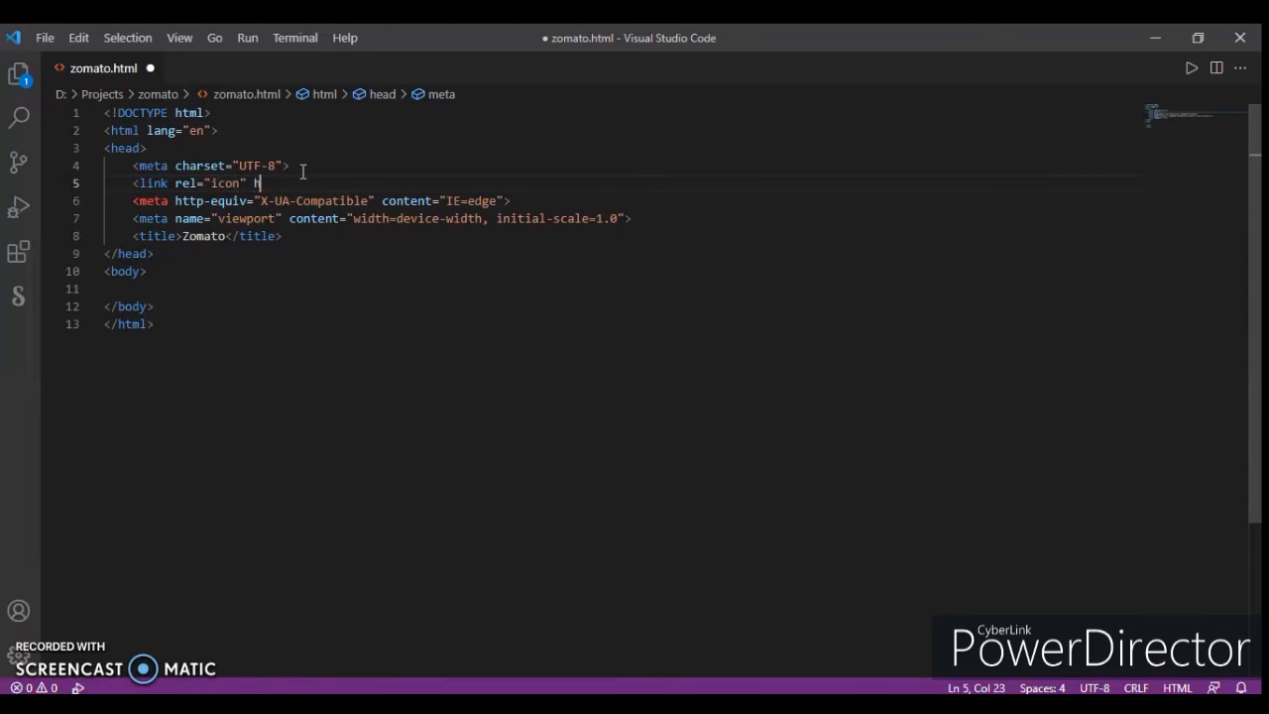
{"action": "type", "text": "href=\"\""}
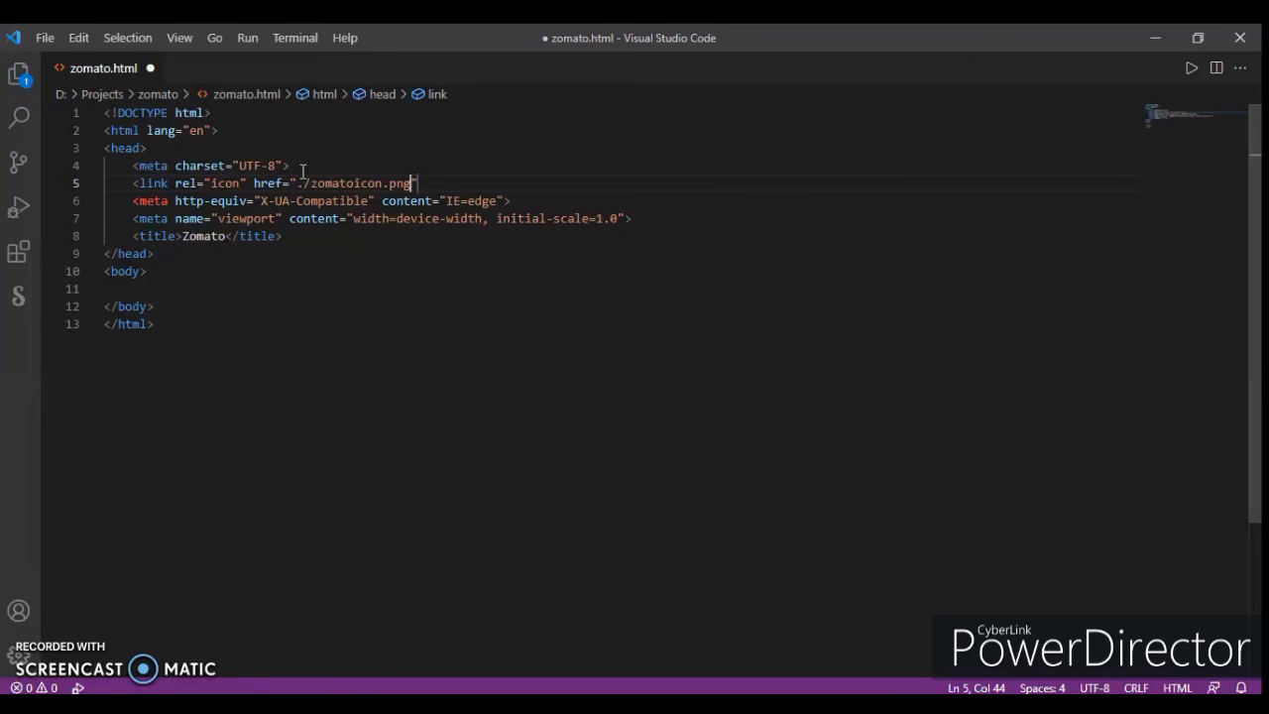
{"action": "type", "text": "\">"}
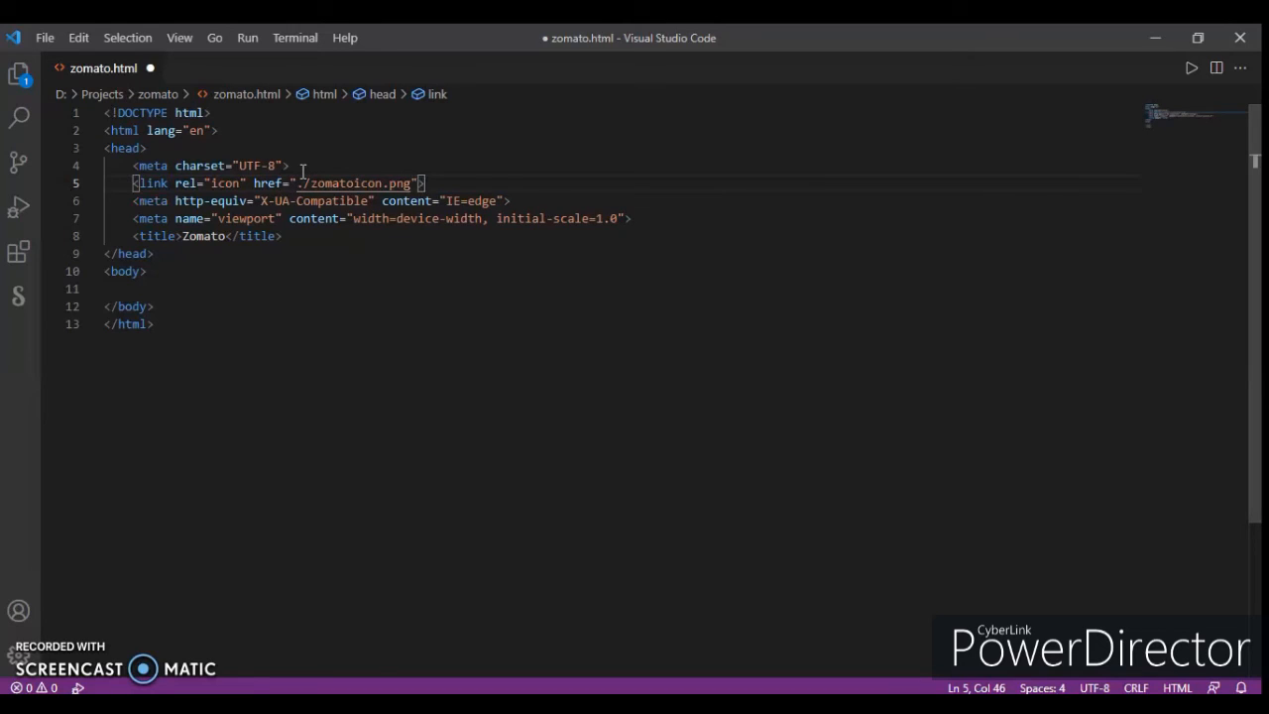
{"action": "key", "text": "ctrl+s"}
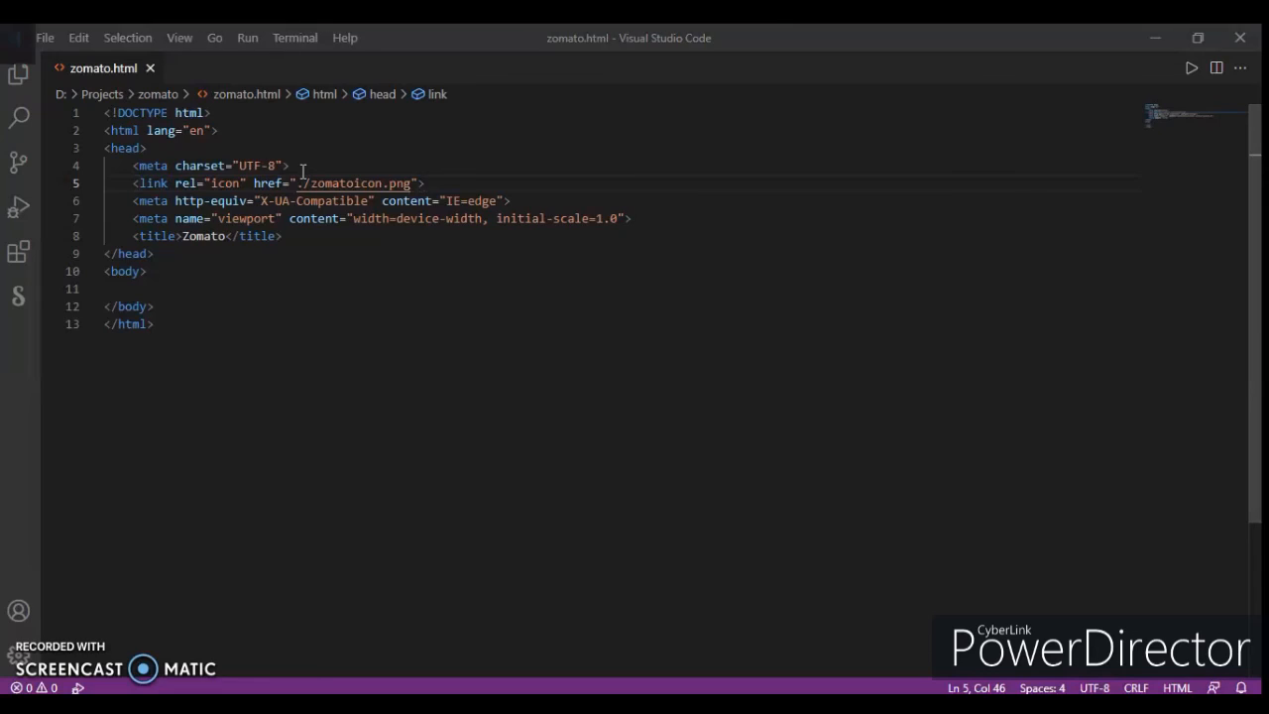